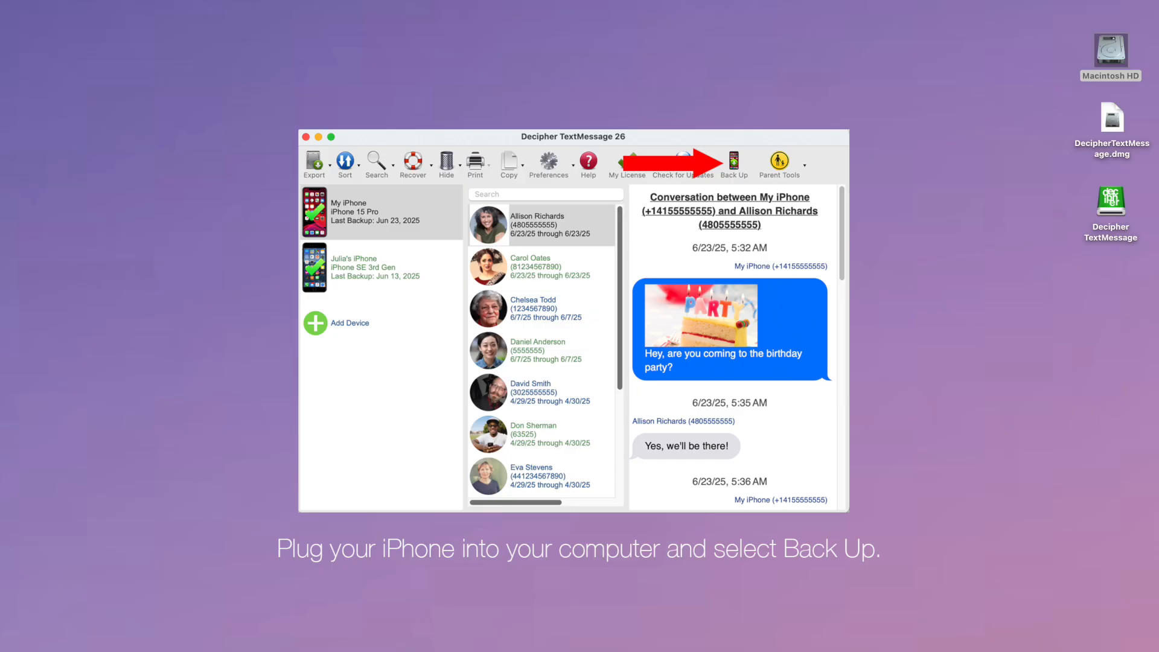
Back up the iPhone 15 Pro's messages to refresh its conversation list.
{"action": "left_click", "coordinate": [733, 159]}
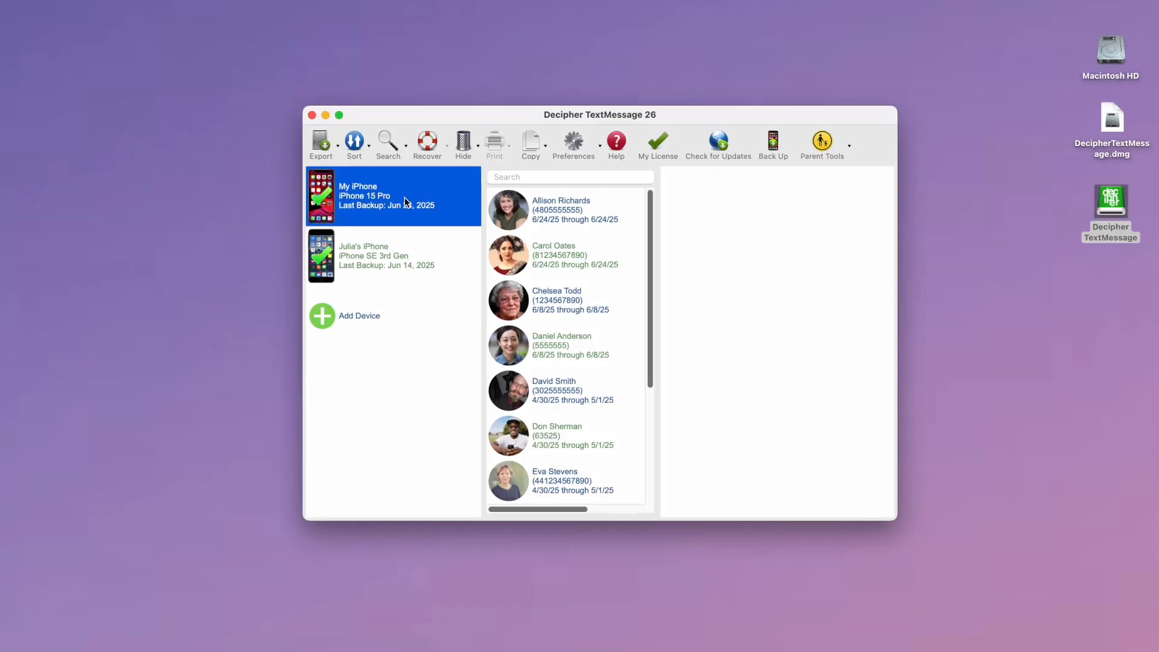
{"action": "scroll", "scroll_direction": "down", "scroll_amount": 3}
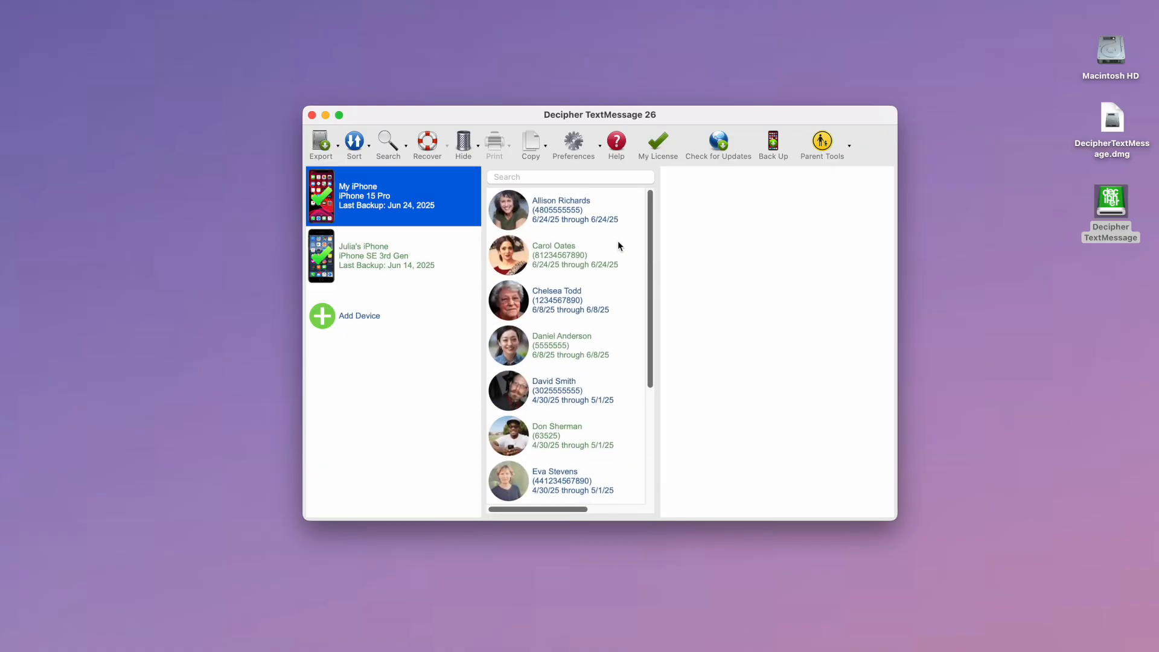
{"action": "mouse_move", "coordinate": [598, 221]}
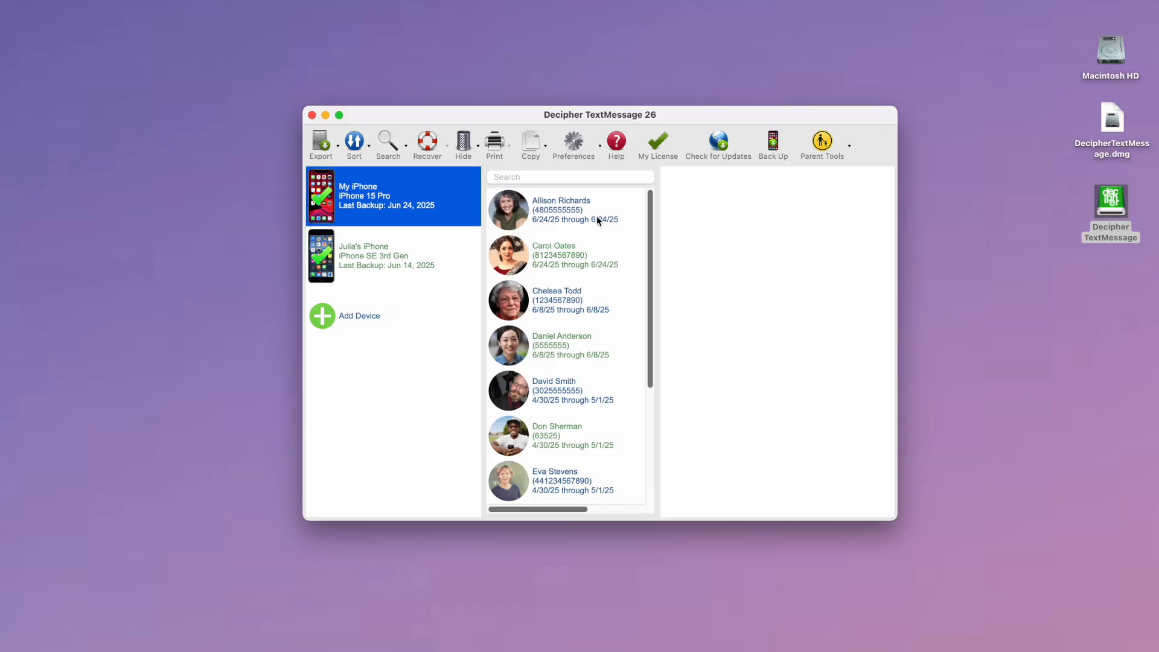
{"action": "left_click", "coordinate": [583, 209]}
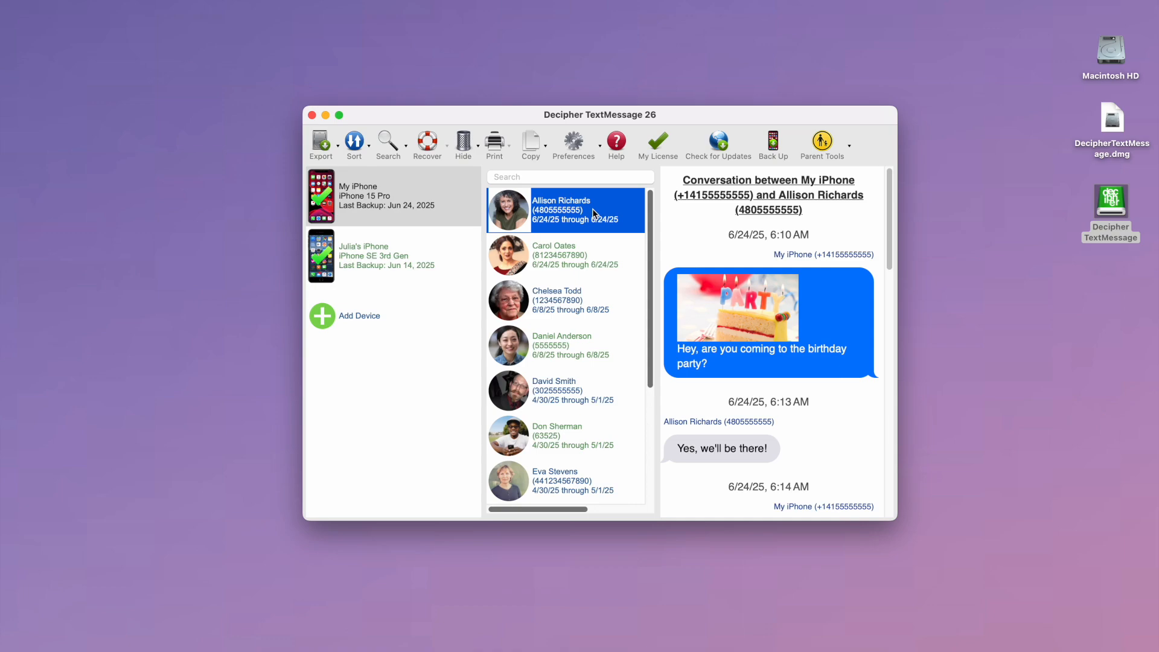
{"action": "scroll", "scroll_direction": "down", "scroll_amount": 3}
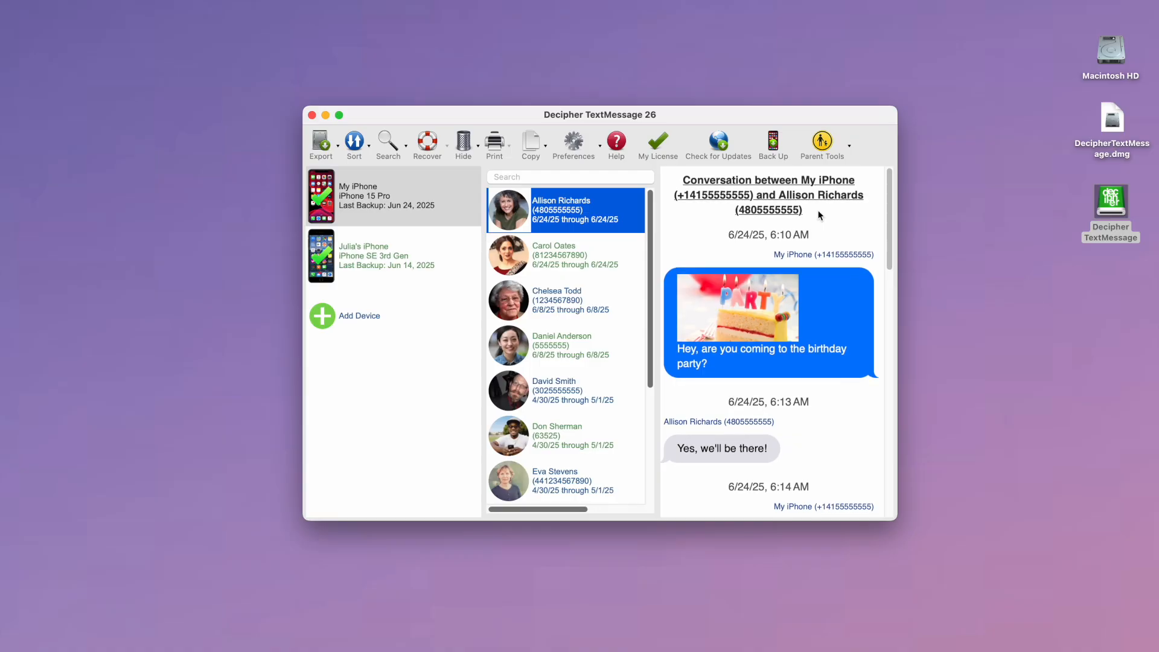
{"action": "mouse_move", "coordinate": [851, 245]}
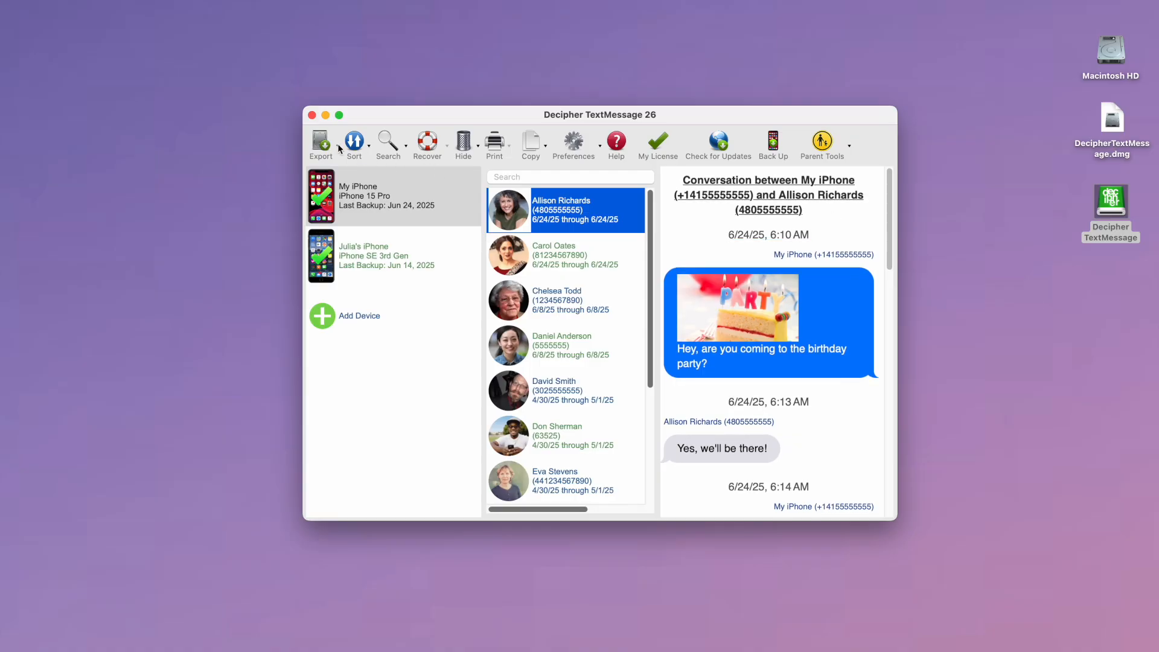
{"action": "left_click", "coordinate": [320, 142]}
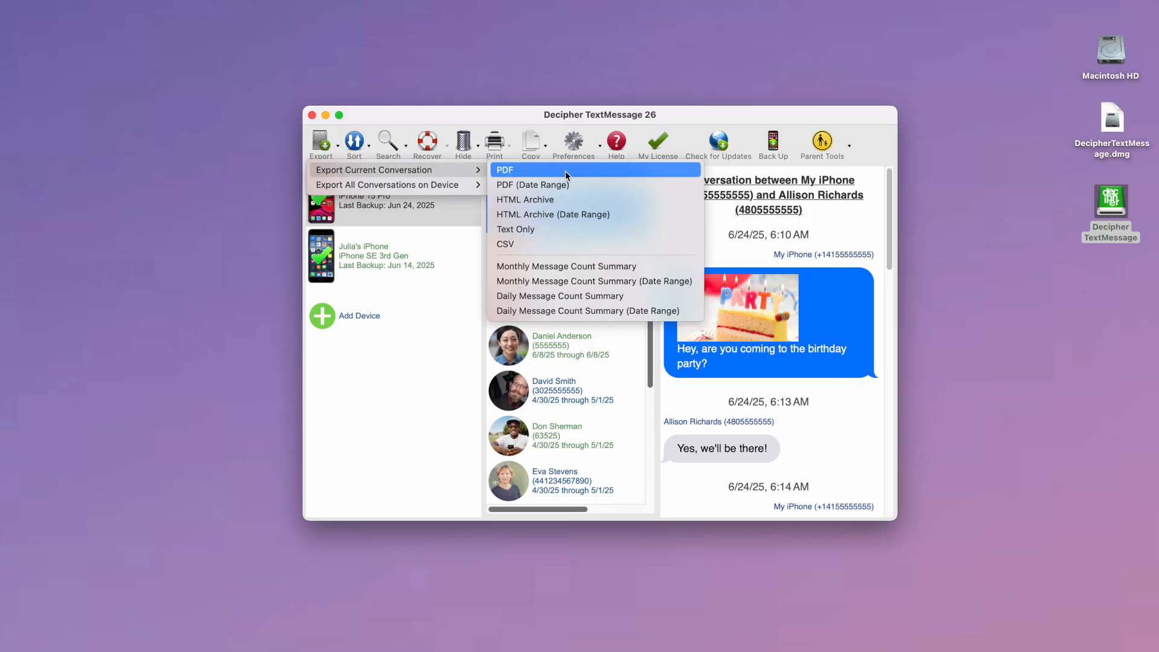
{"action": "left_click", "coordinate": [505, 170]}
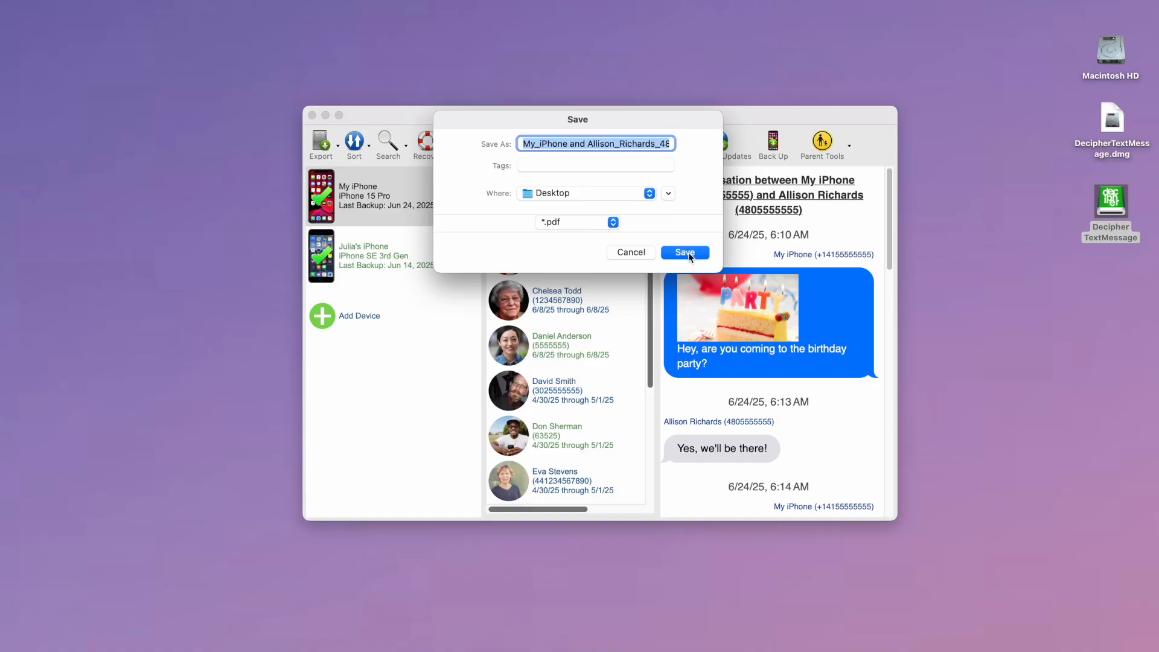
{"action": "left_click", "coordinate": [685, 252]}
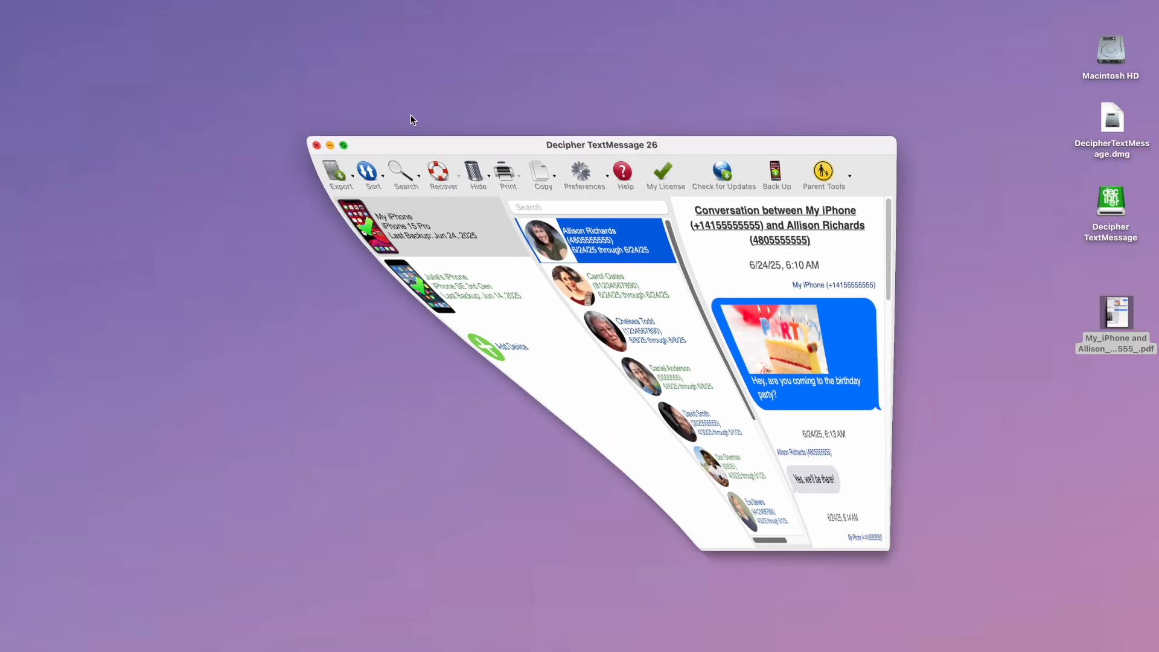
Open the exported conversation PDF in Preview and scroll to its second page.
{"action": "double_click", "coordinate": [1114, 312]}
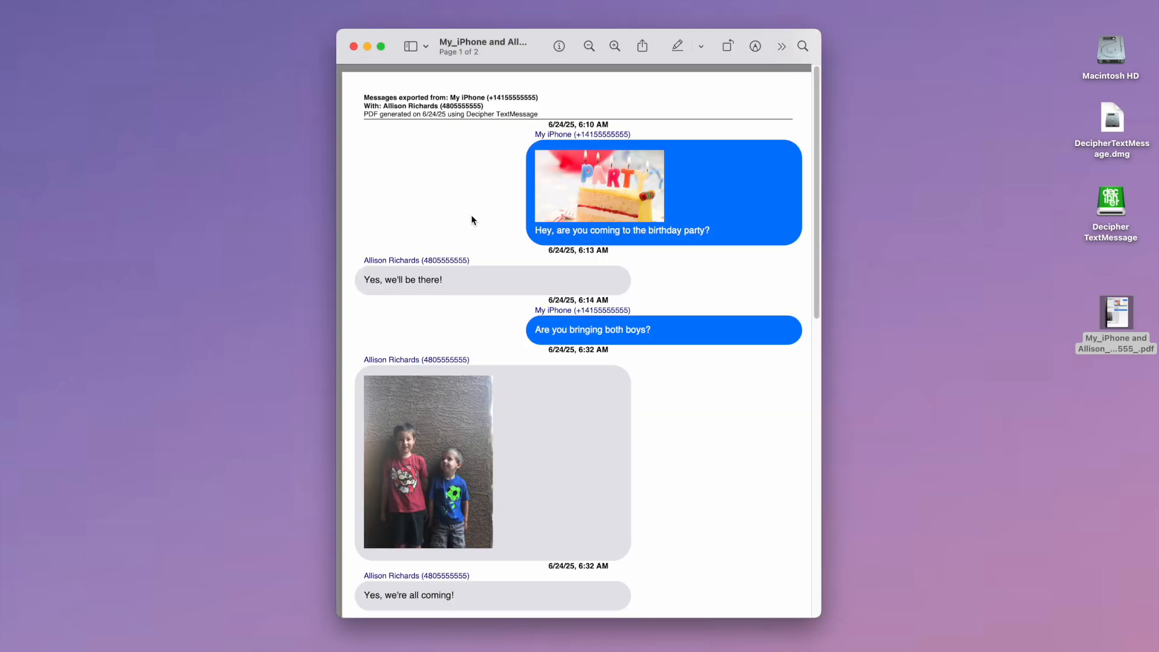
{"action": "mouse_move", "coordinate": [497, 203]}
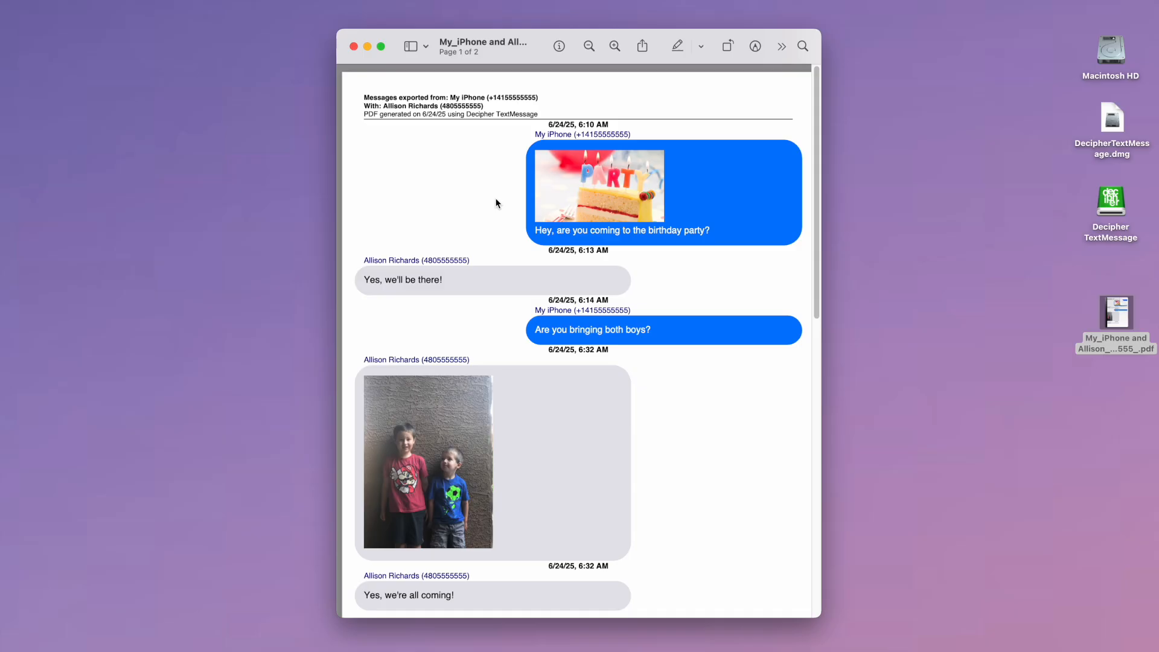
{"action": "mouse_move", "coordinate": [491, 201]}
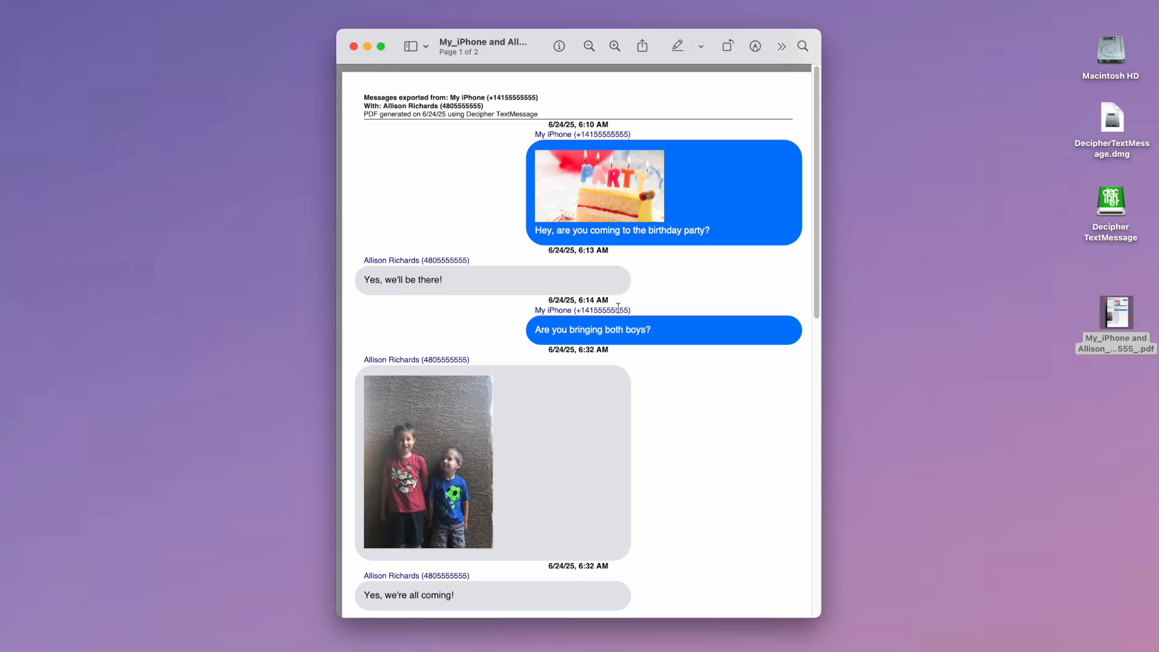
{"action": "scroll", "scroll_direction": "down", "scroll_amount": 3}
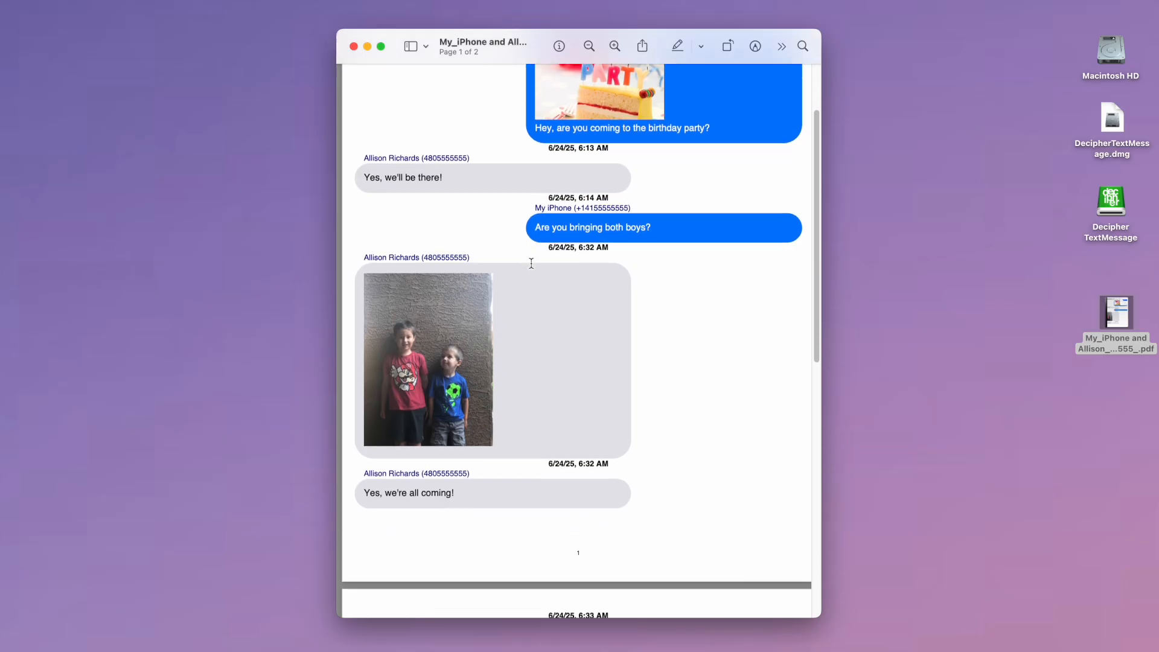
{"action": "scroll", "scroll_direction": "down", "scroll_amount": 3}
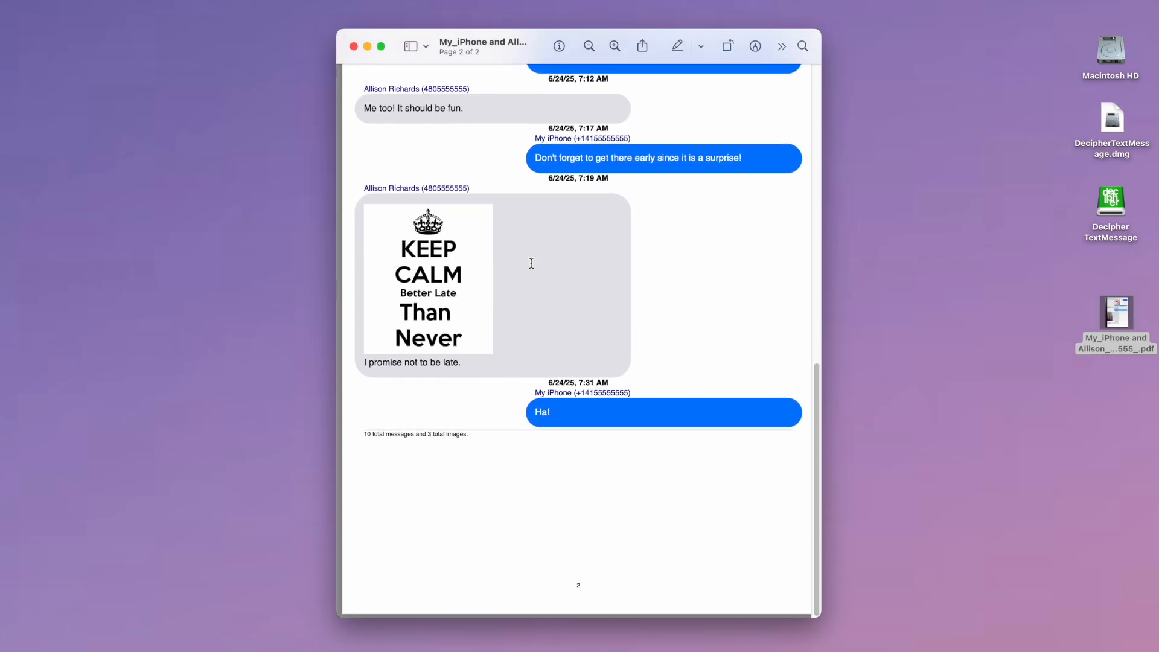